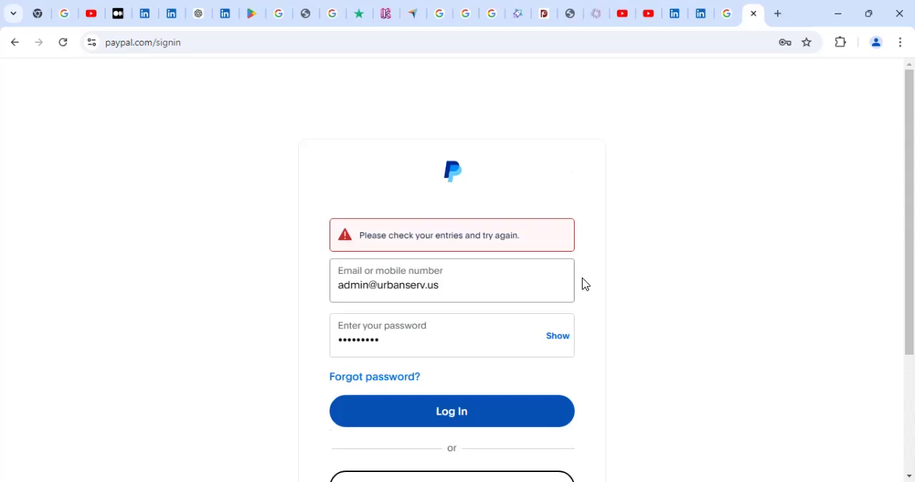
Re-enter the password on the PayPal sign-in form and correct the last character.
{"action": "scroll", "scroll_direction": "down", "scroll_amount": 3}
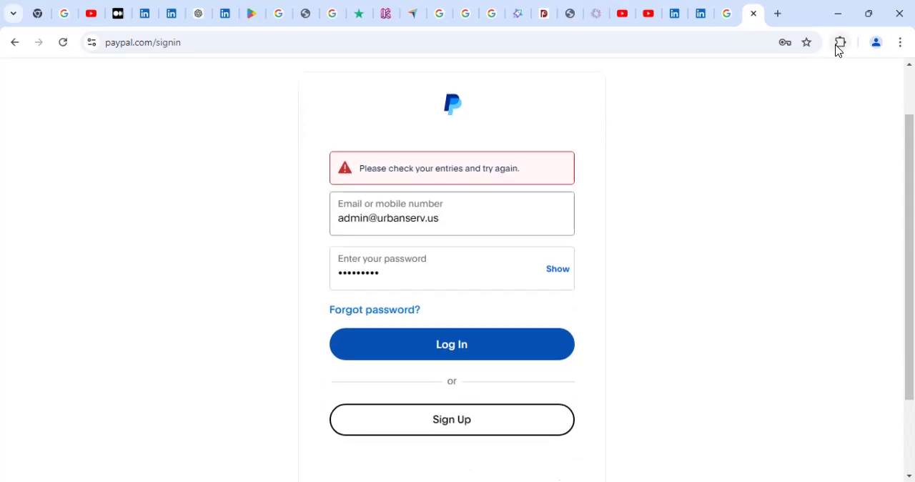
{"action": "left_click", "coordinate": [841, 43]}
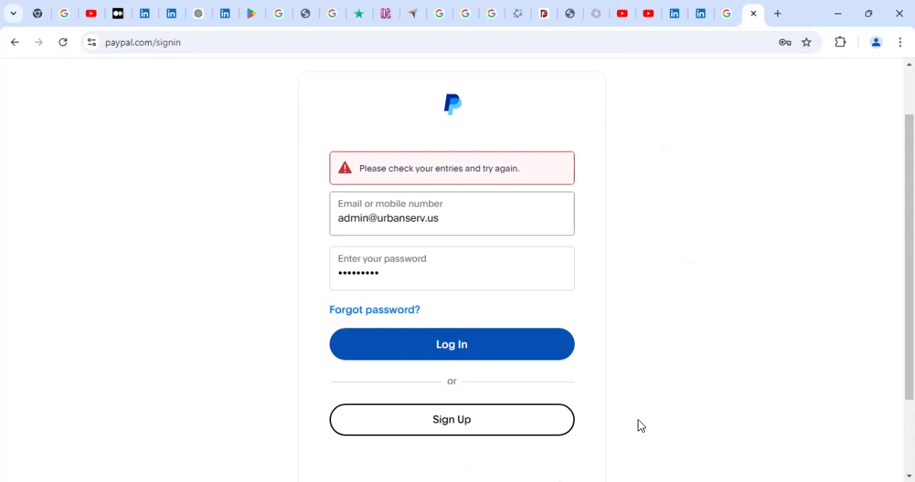
{"action": "mouse_move", "coordinate": [728, 314]}
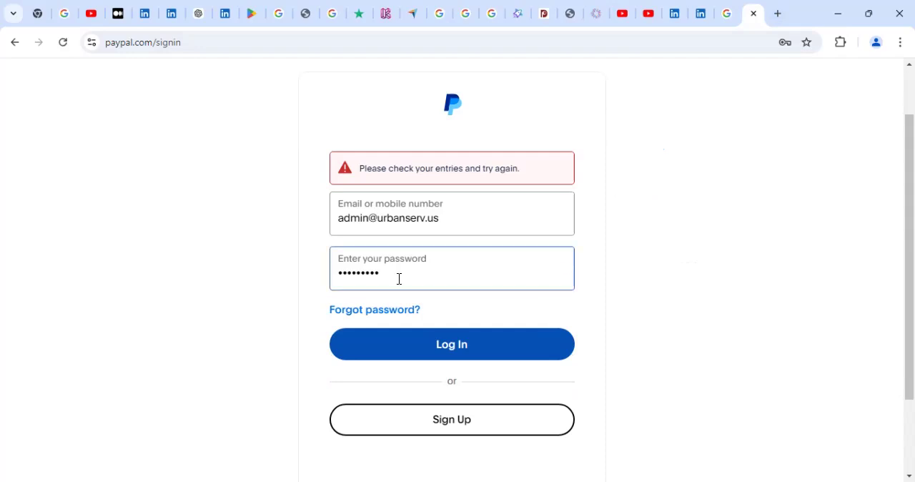
{"action": "left_click", "coordinate": [436, 279]}
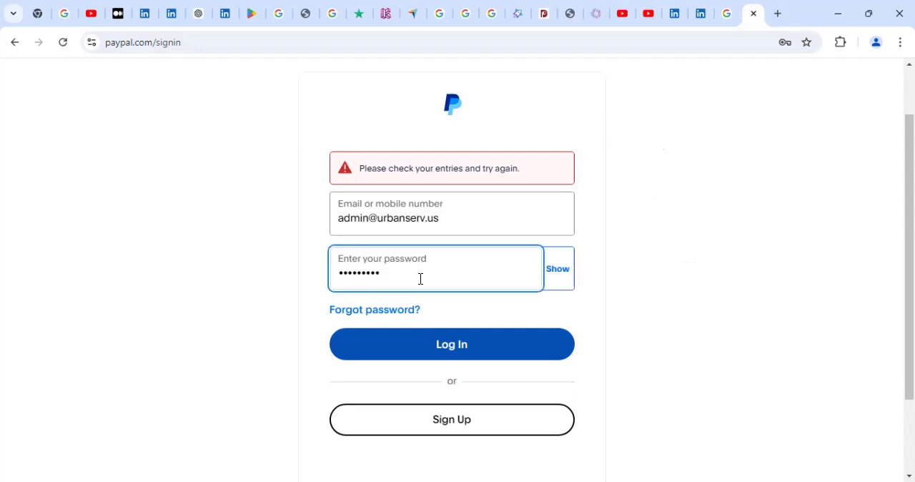
{"action": "mouse_move", "coordinate": [429, 278]}
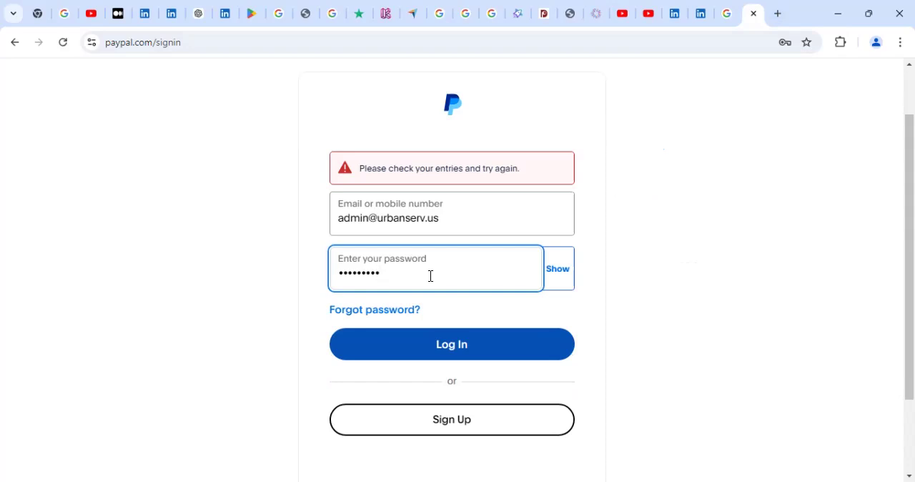
{"action": "type", "text": "•"}
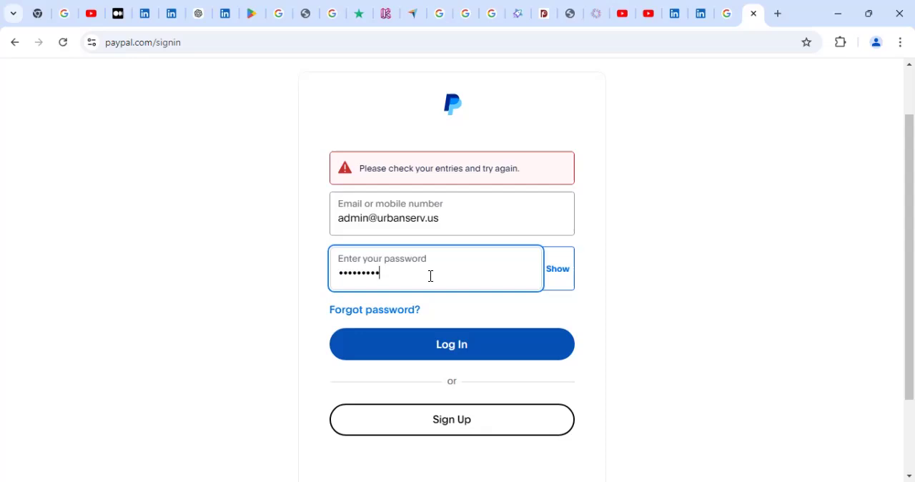
{"action": "key", "text": "Backspace"}
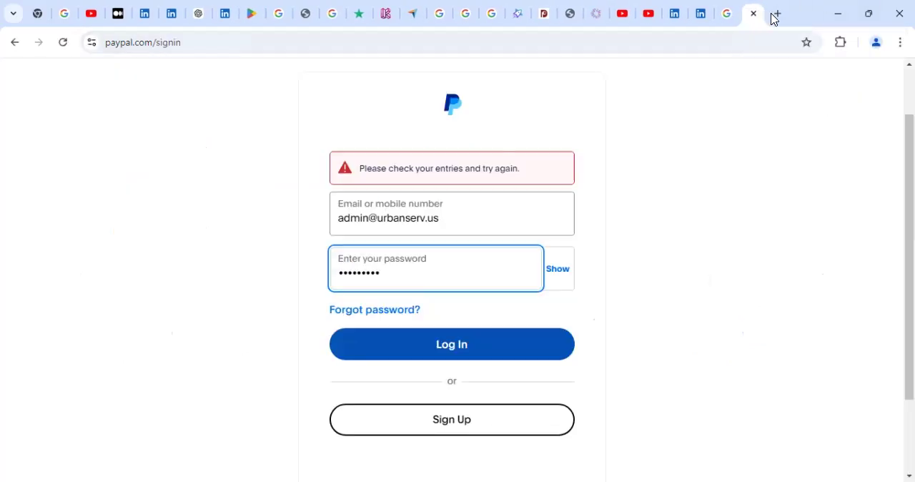
Load the country-prefixed PayPal business page paypal.com/ke in a new tab and close the Personal menu.
{"action": "left_click", "coordinate": [775, 13]}
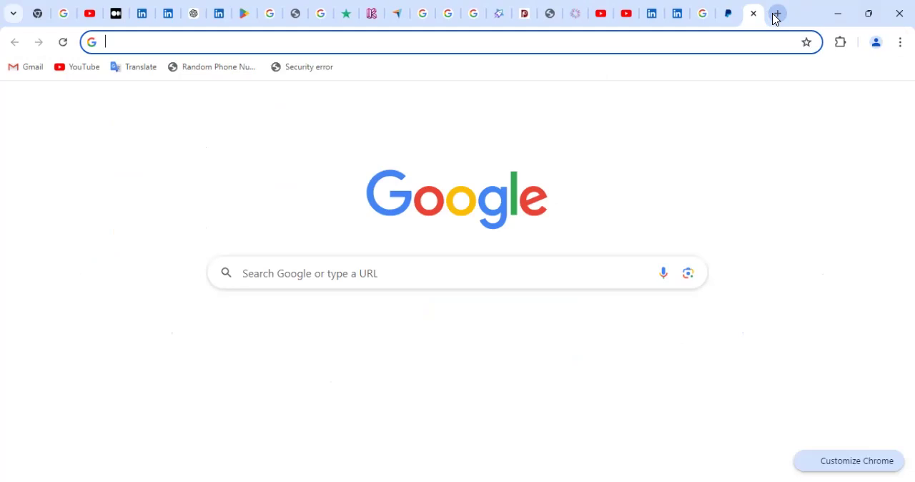
{"action": "type", "text": "paypal.com"}
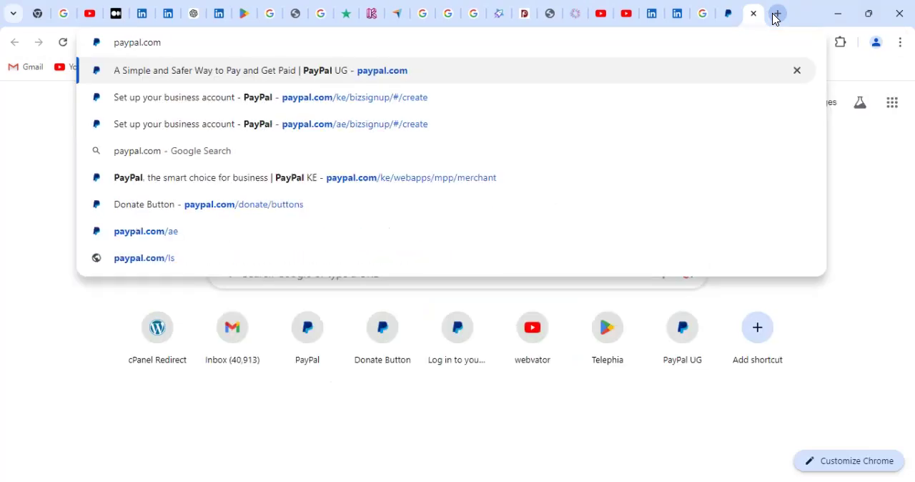
{"action": "type", "text": "/ke"}
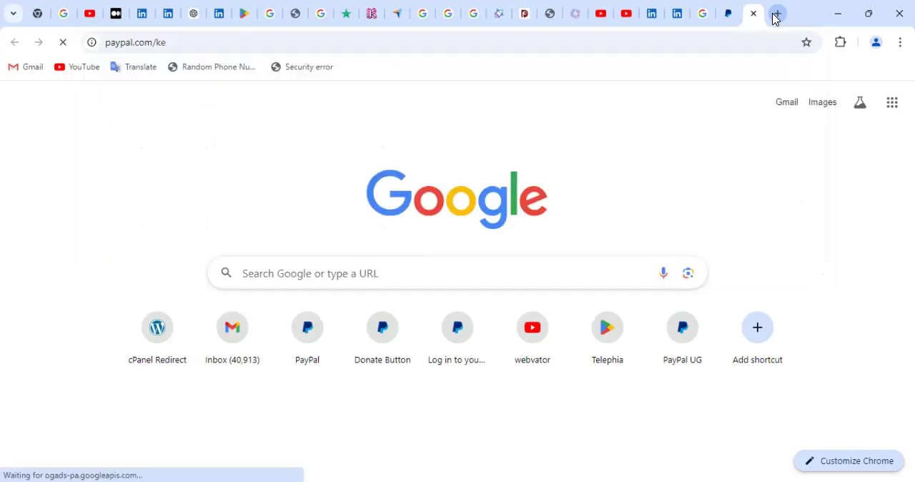
{"action": "left_click", "coordinate": [753, 13]}
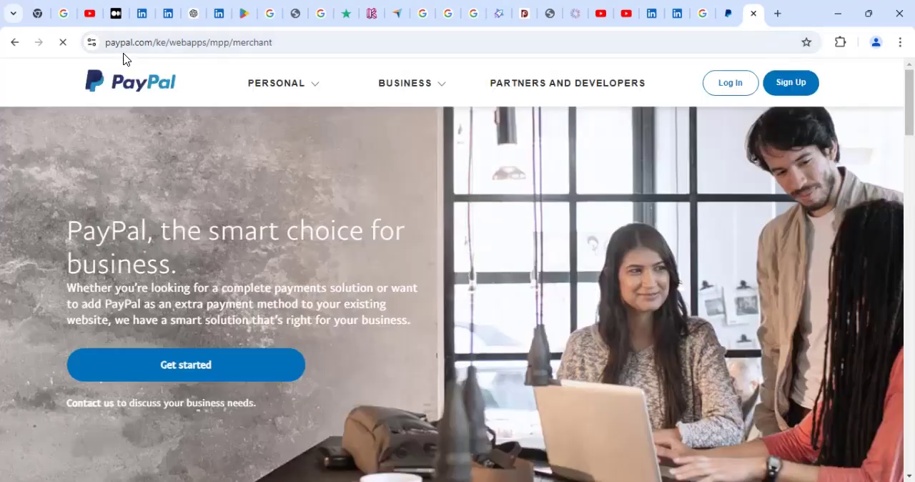
{"action": "left_click", "coordinate": [276, 83]}
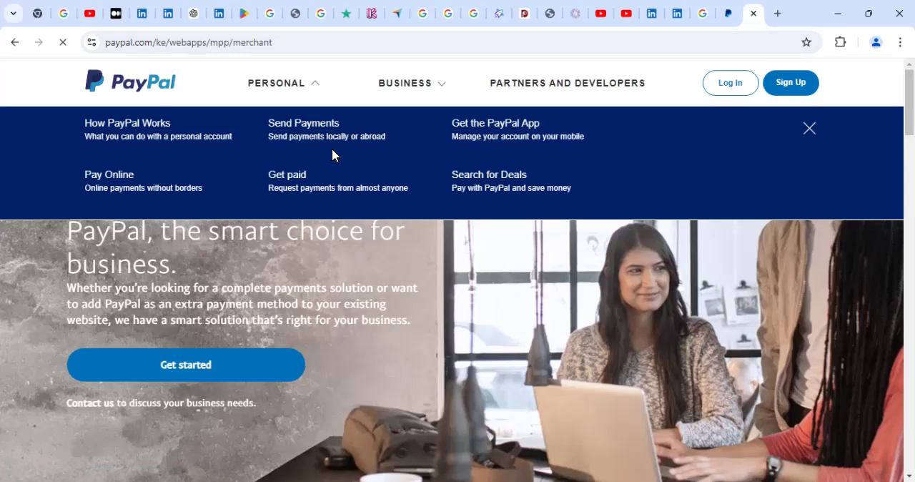
{"action": "left_click", "coordinate": [63, 41]}
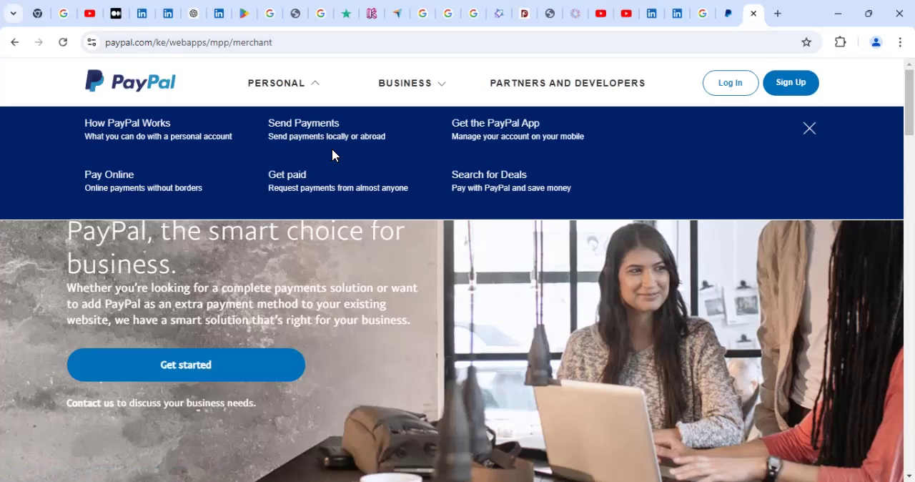
{"action": "mouse_move", "coordinate": [161, 56]}
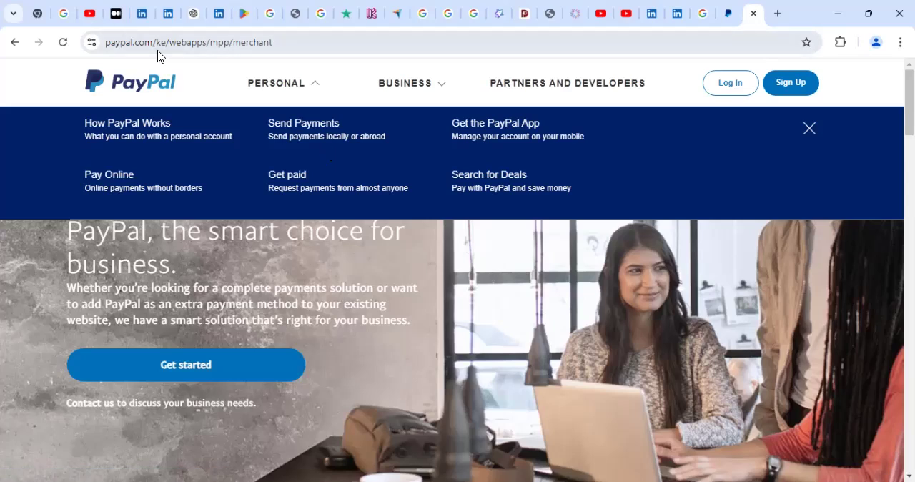
{"action": "mouse_move", "coordinate": [495, 128]}
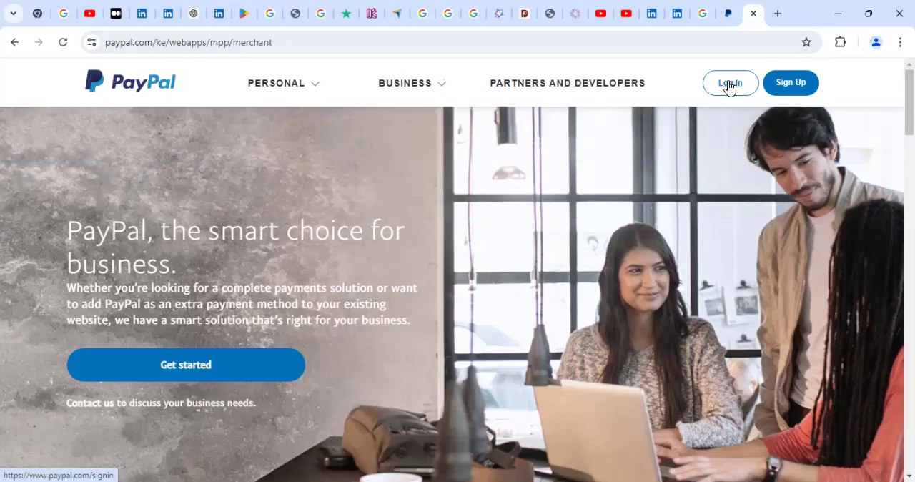
Return to the PayPal sign-in form and retype the account password beside the saved email.
{"action": "left_click", "coordinate": [730, 83]}
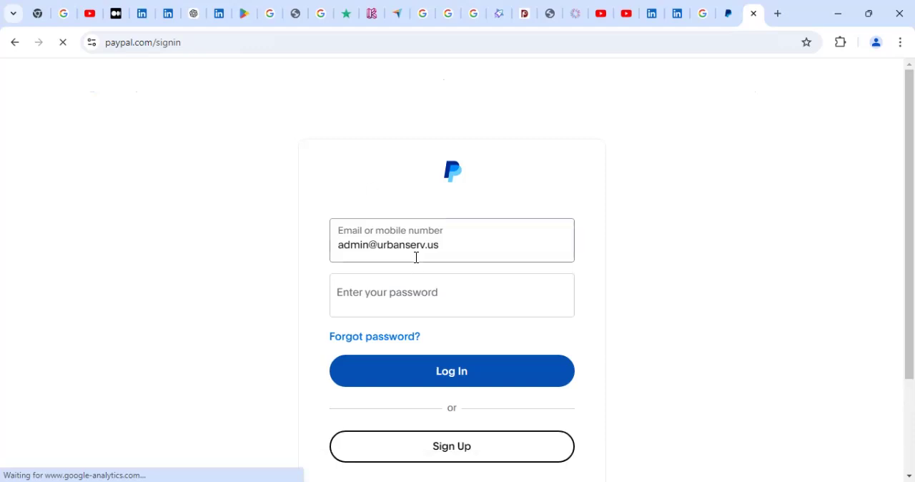
{"action": "mouse_move", "coordinate": [443, 322]}
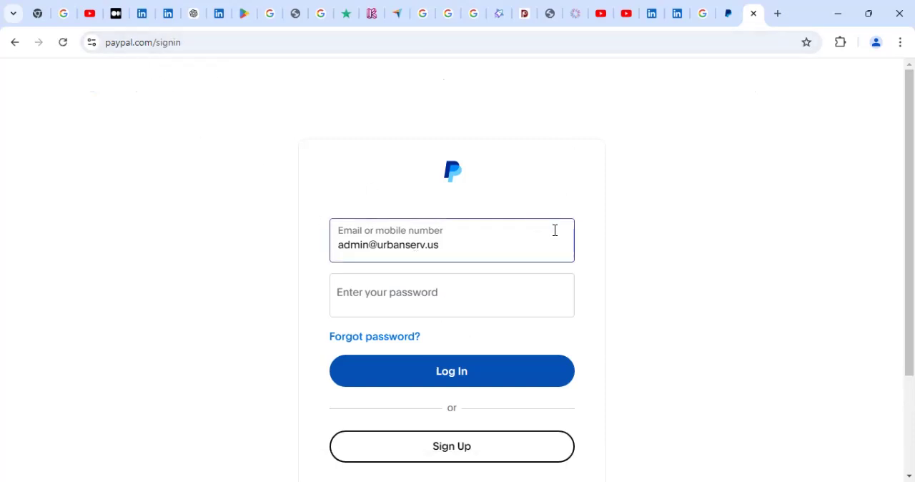
{"action": "left_click", "coordinate": [452, 294]}
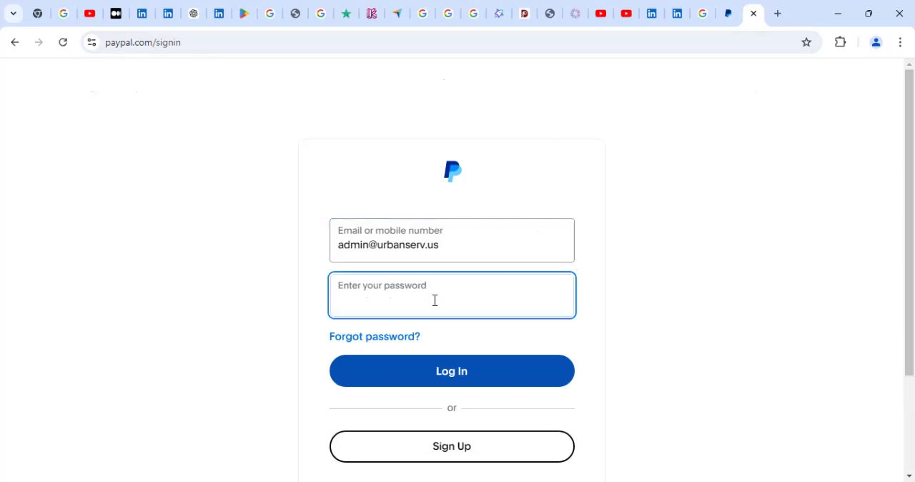
{"action": "left_click", "coordinate": [452, 294]}
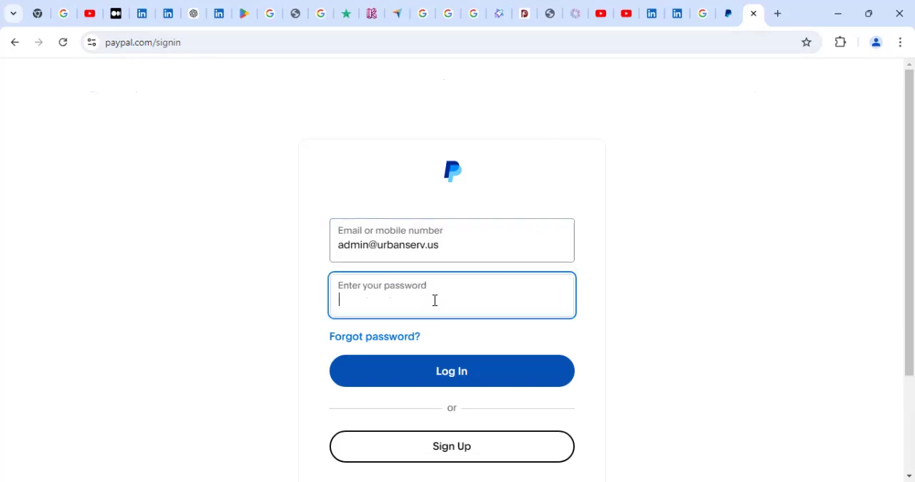
{"action": "left_click", "coordinate": [452, 371]}
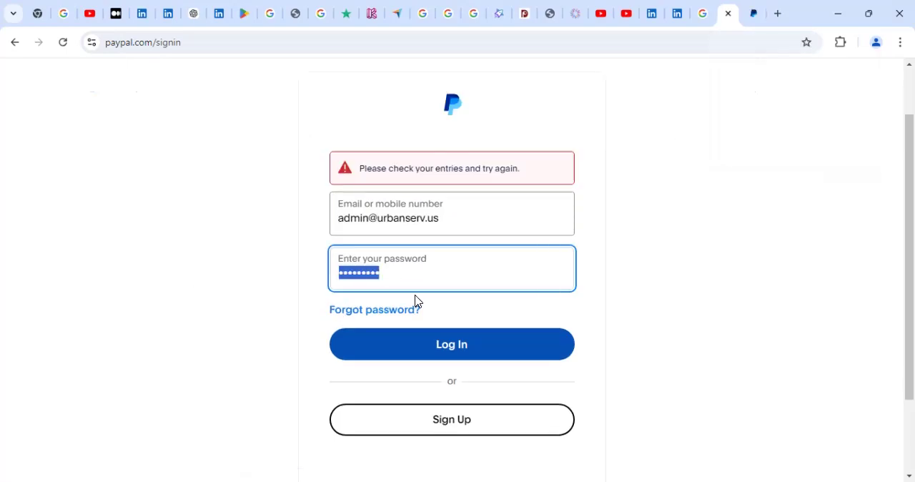
{"action": "mouse_move", "coordinate": [221, 275]}
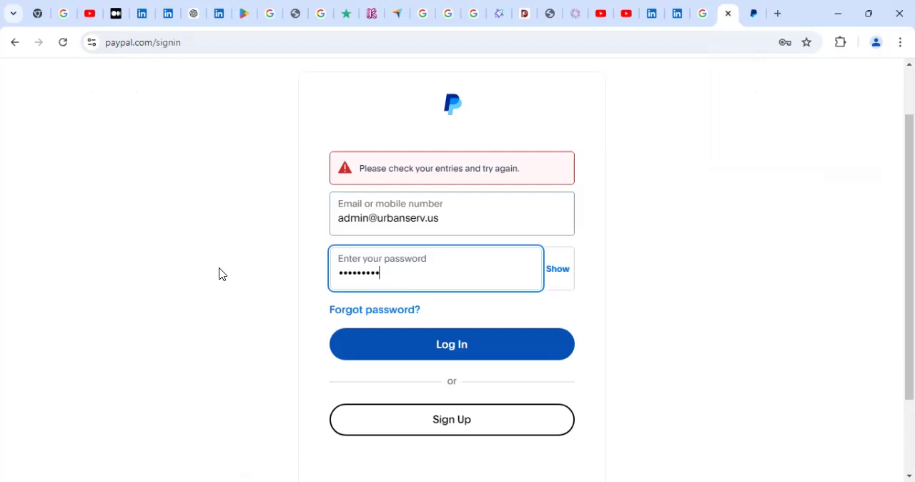
{"action": "key", "text": "Backspace"}
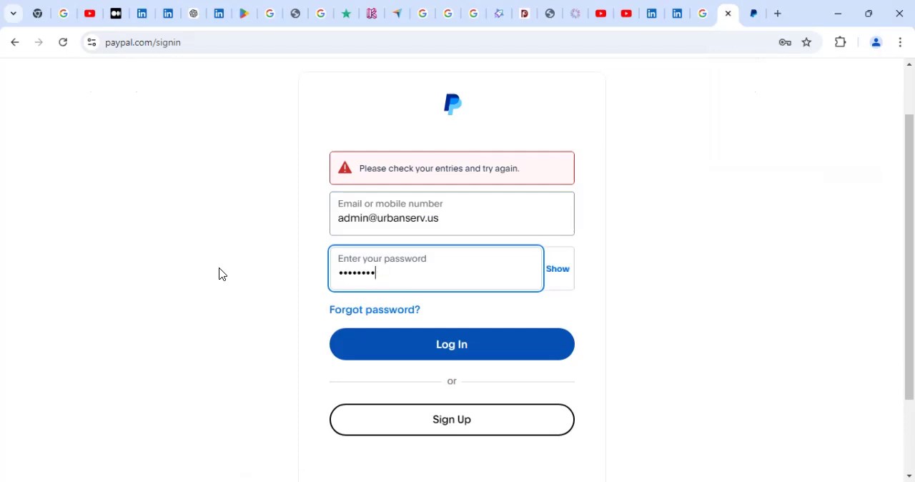
{"action": "type", "text": "•"}
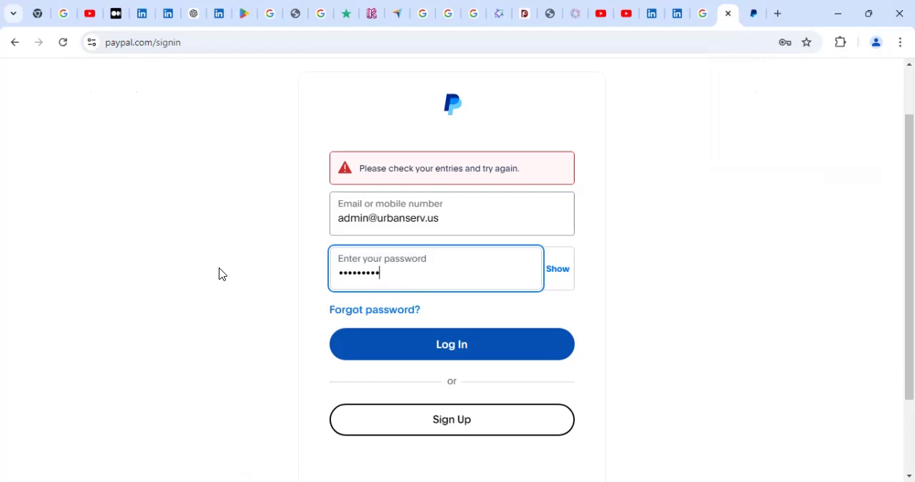
{"action": "mouse_move", "coordinate": [218, 277]}
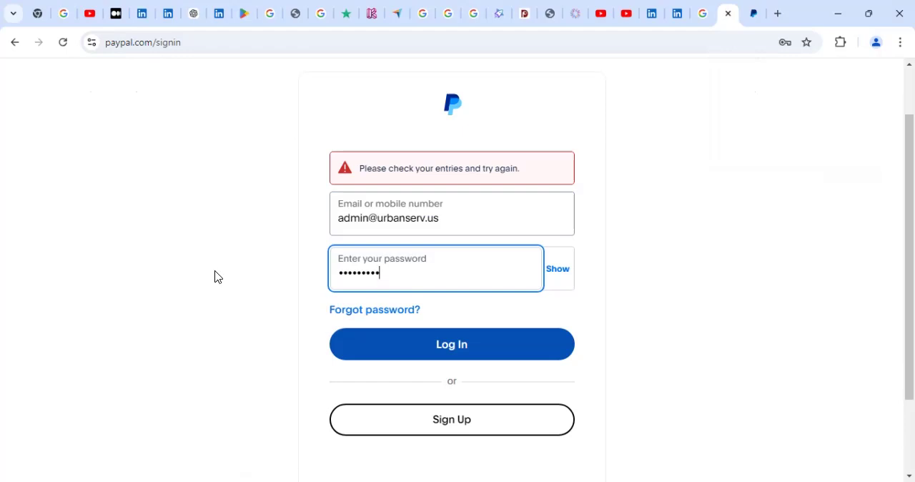
{"action": "left_click", "coordinate": [452, 217]}
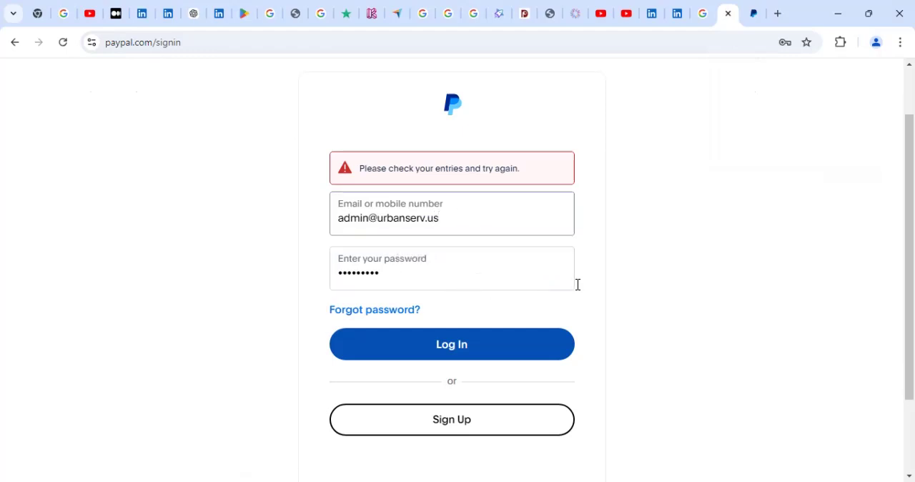
{"action": "mouse_move", "coordinate": [588, 289]}
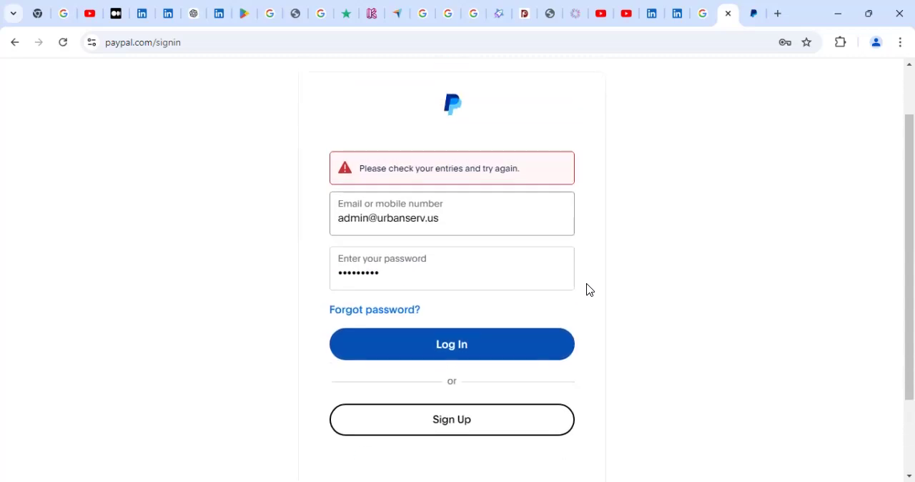
{"action": "mouse_move", "coordinate": [452, 345]}
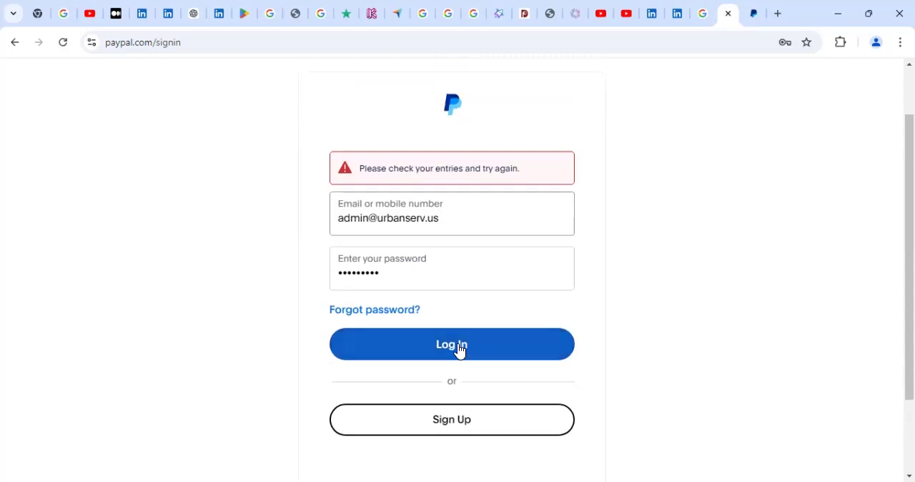
Log in to reach the PayPal business dashboard and review its balance and quick links.
{"action": "left_click", "coordinate": [452, 344]}
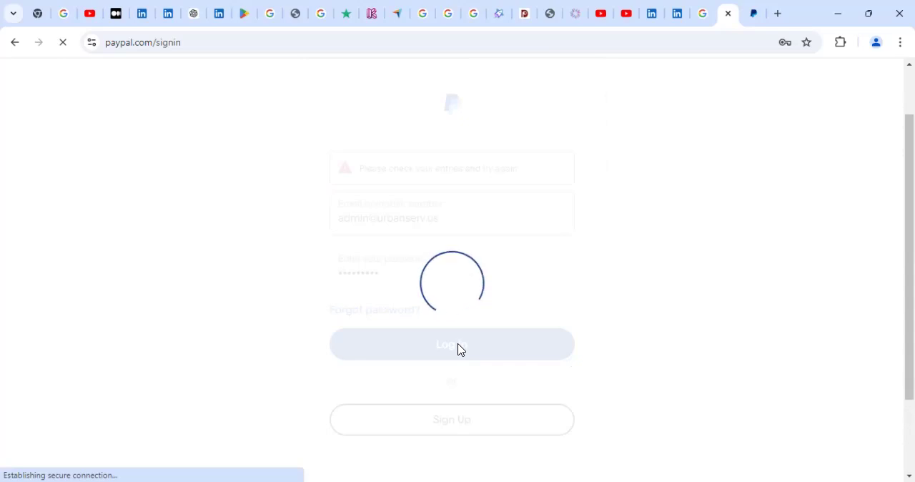
{"action": "left_click", "coordinate": [452, 344]}
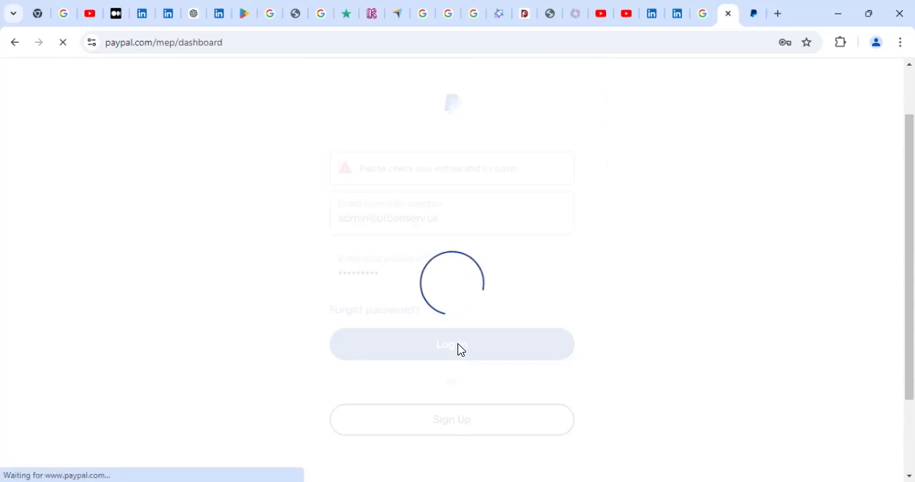
{"action": "left_click", "coordinate": [452, 344]}
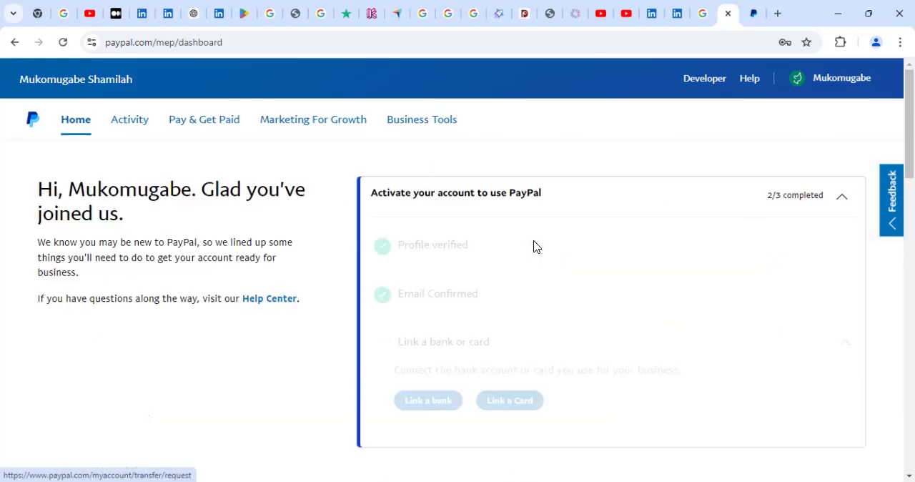
{"action": "scroll", "scroll_direction": "down", "scroll_amount": 3}
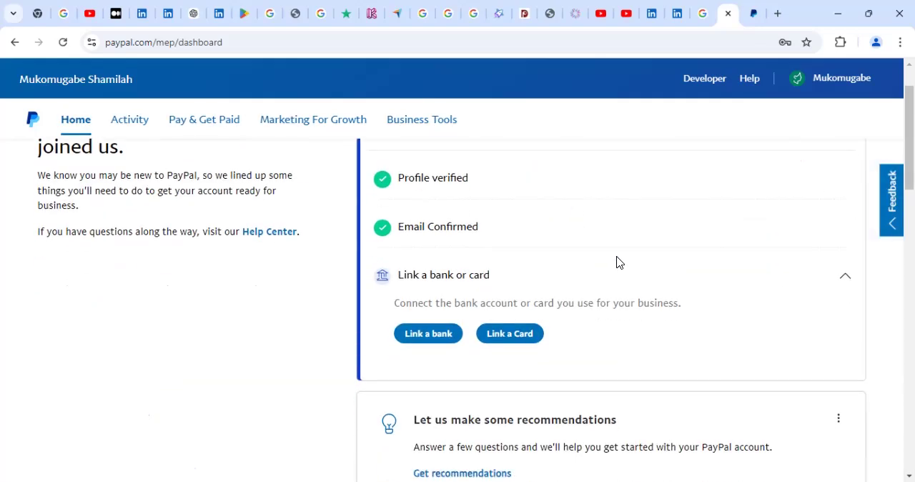
{"action": "scroll", "scroll_direction": "down", "scroll_amount": 3}
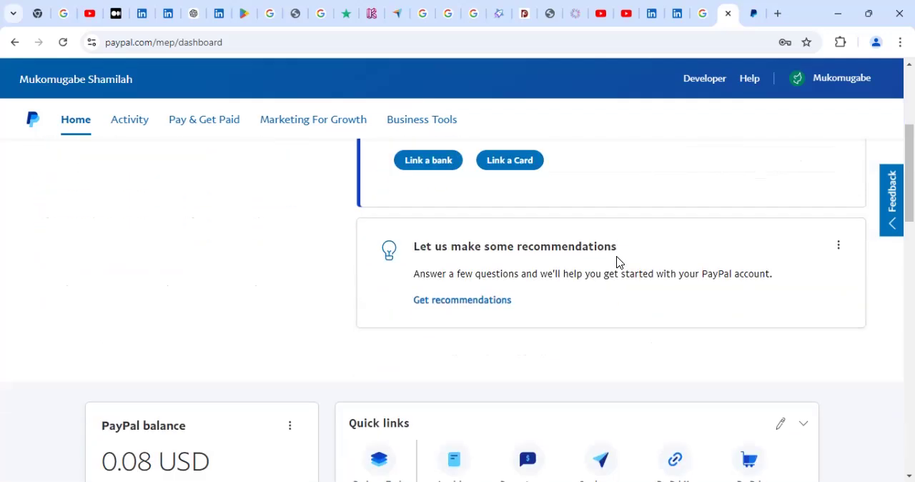
{"action": "scroll", "scroll_direction": "down", "scroll_amount": 3}
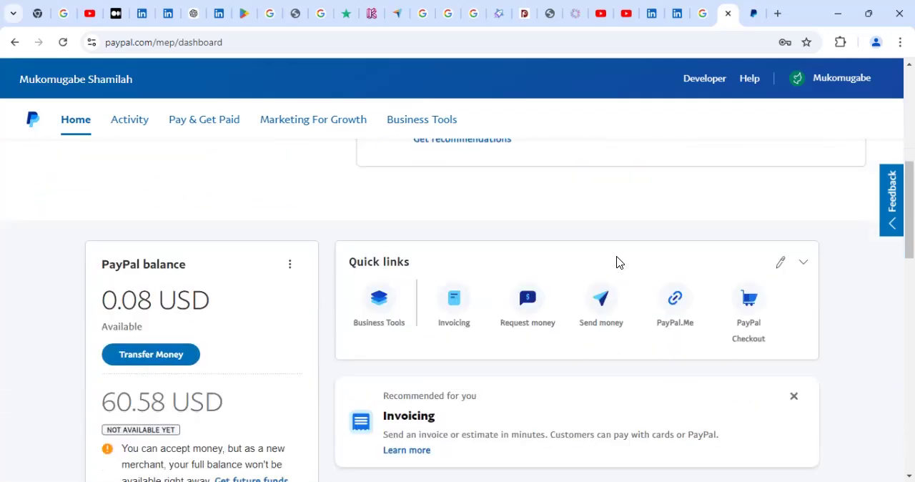
Log out of the PayPal account from the account name menu.
{"action": "left_click", "coordinate": [841, 77]}
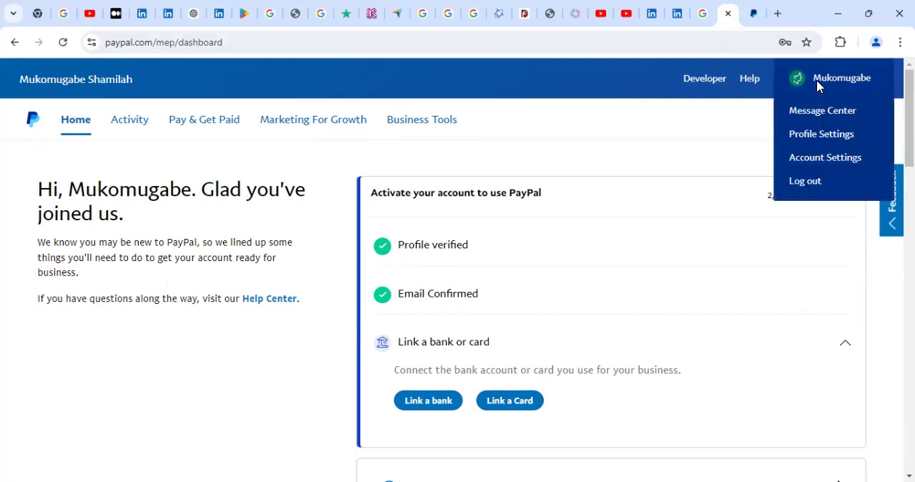
{"action": "mouse_move", "coordinate": [805, 182]}
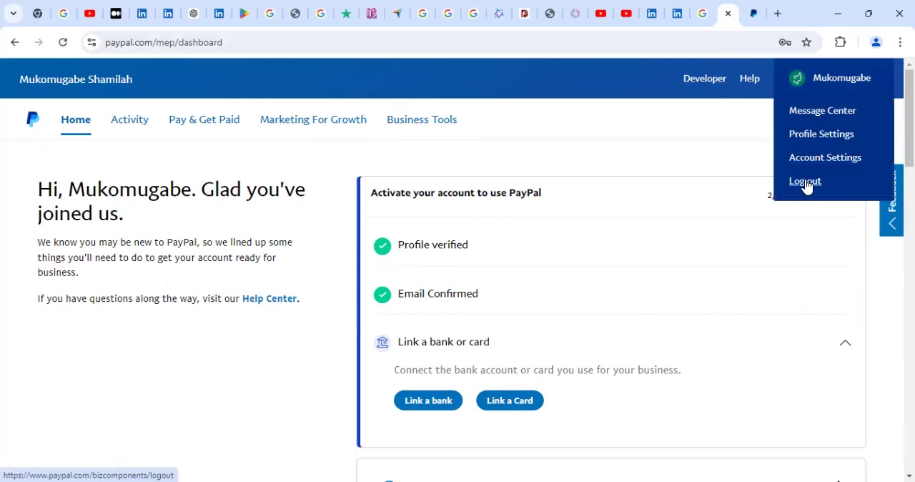
{"action": "left_click", "coordinate": [805, 182]}
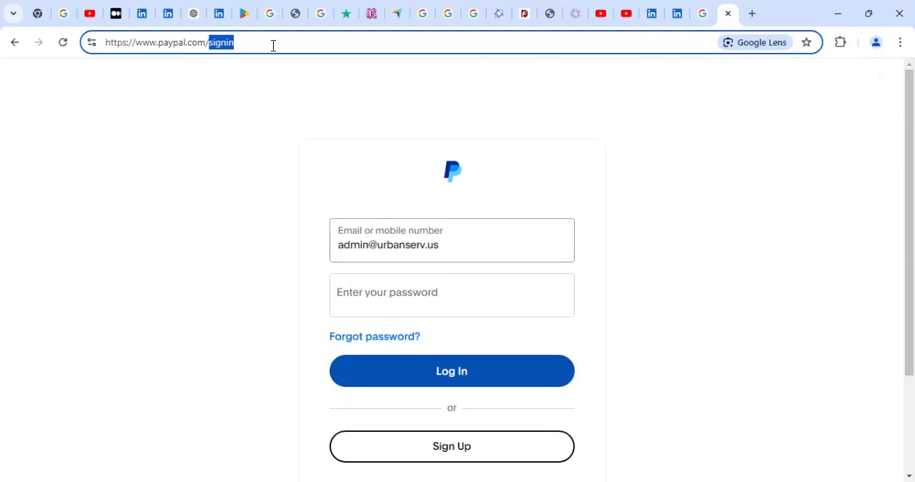
Visit paypal.com/ug, then switch the address to paypal.com/uk to load the UK business page.
{"action": "type", "text": "ug/webapps/mpp/home"}
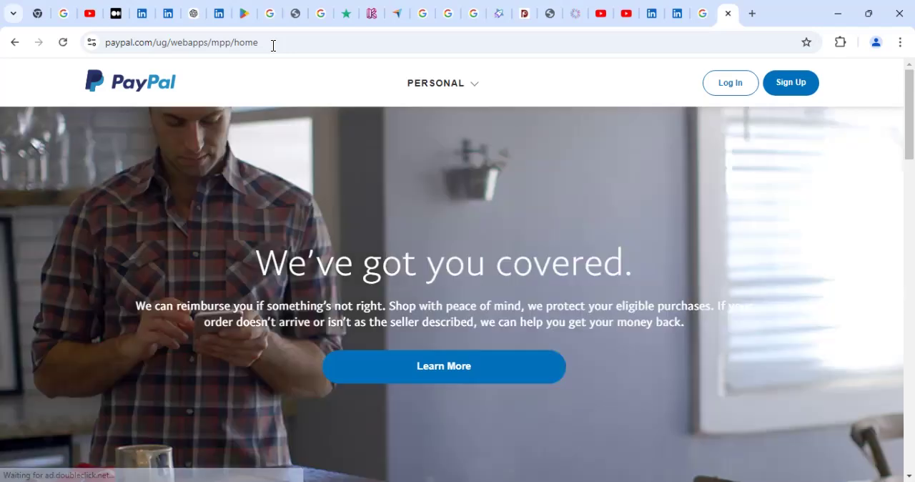
{"action": "scroll", "scroll_direction": "down", "scroll_amount": 3}
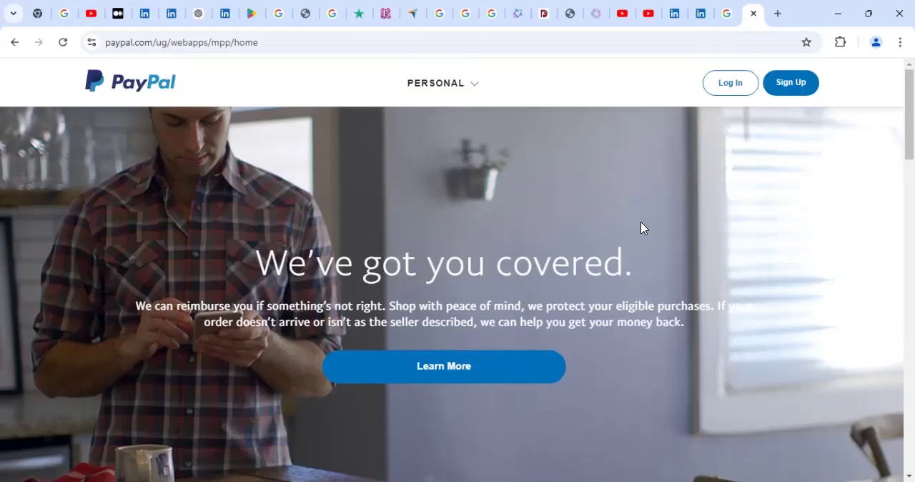
{"action": "left_click", "coordinate": [157, 43]}
{"action": "type", "text": "paypal.com/uk"}
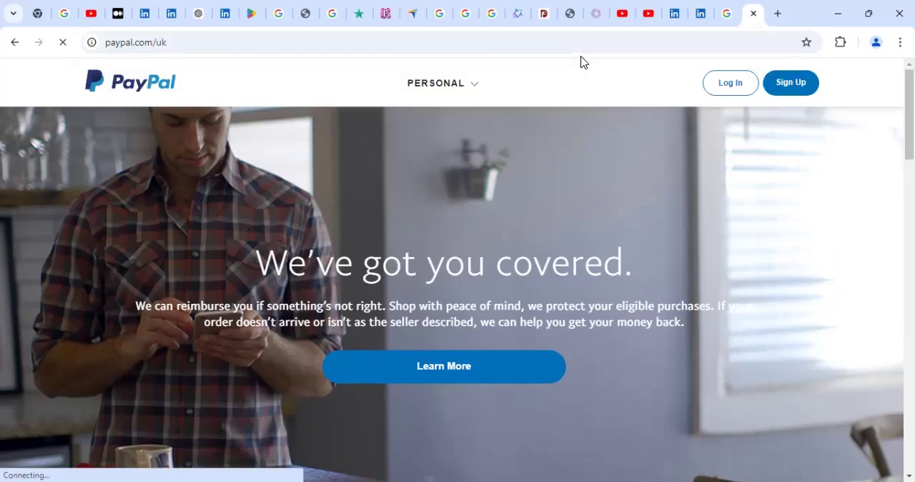
{"action": "left_click", "coordinate": [444, 83]}
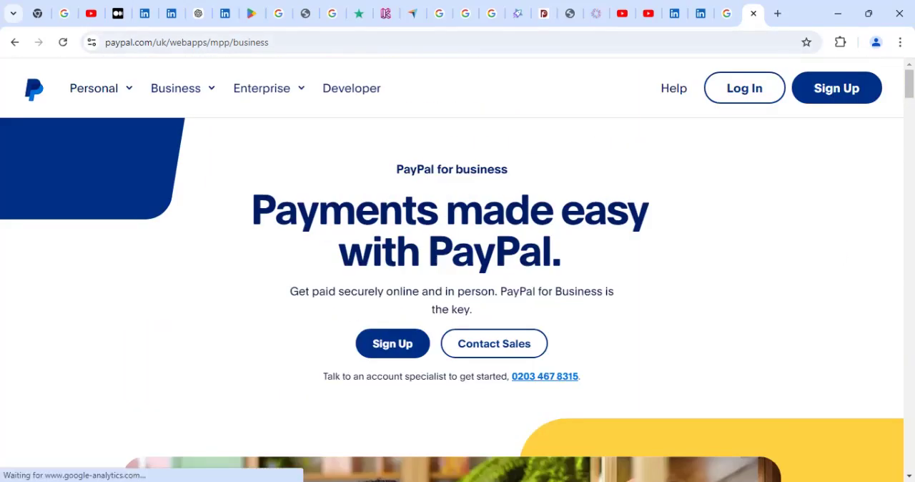
{"action": "scroll", "scroll_direction": "down", "scroll_amount": 3}
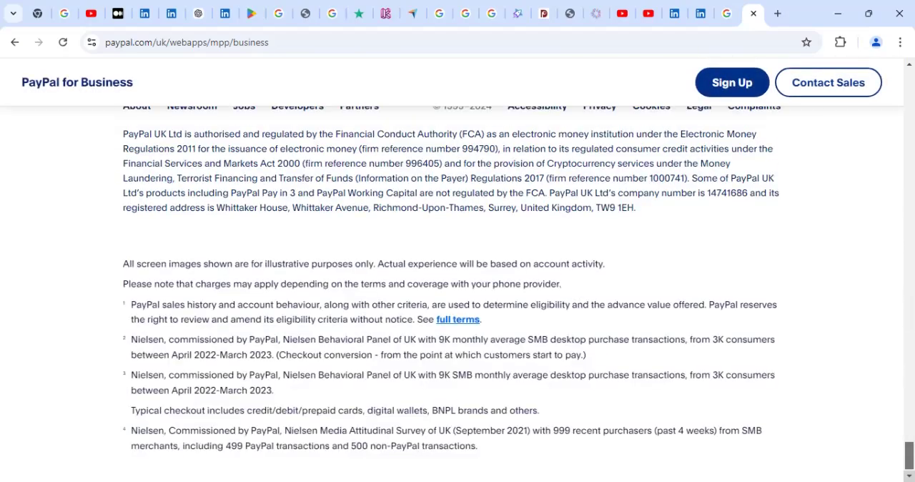
{"action": "scroll", "scroll_direction": "down", "scroll_amount": 3}
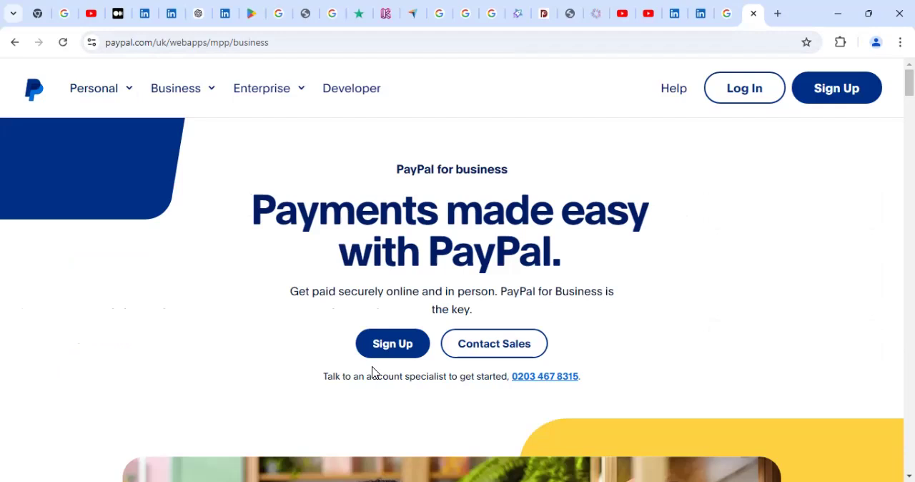
{"action": "mouse_move", "coordinate": [636, 318]}
{"action": "type", "text": "https://www.paypal.comk"}
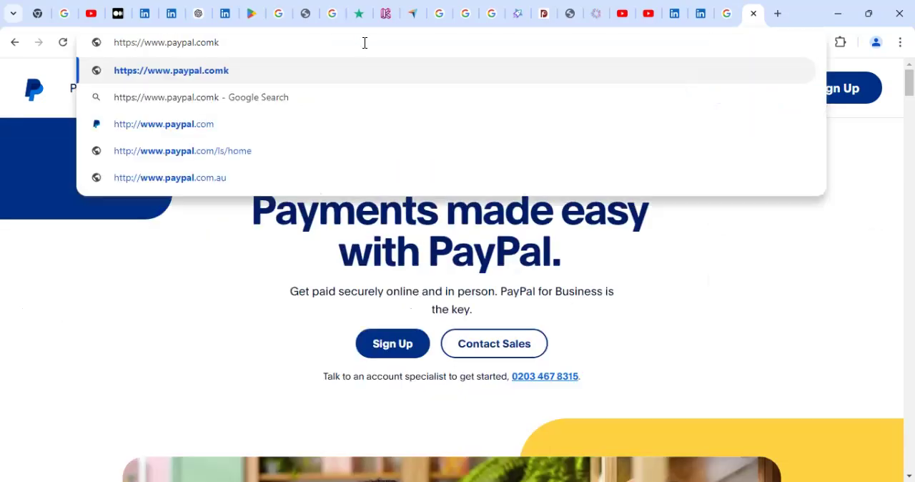
{"action": "key", "text": "Backspace"}
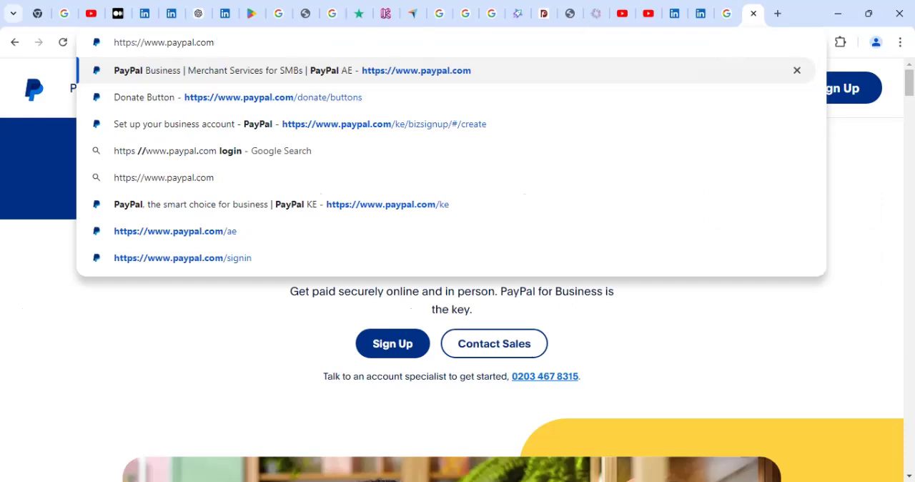